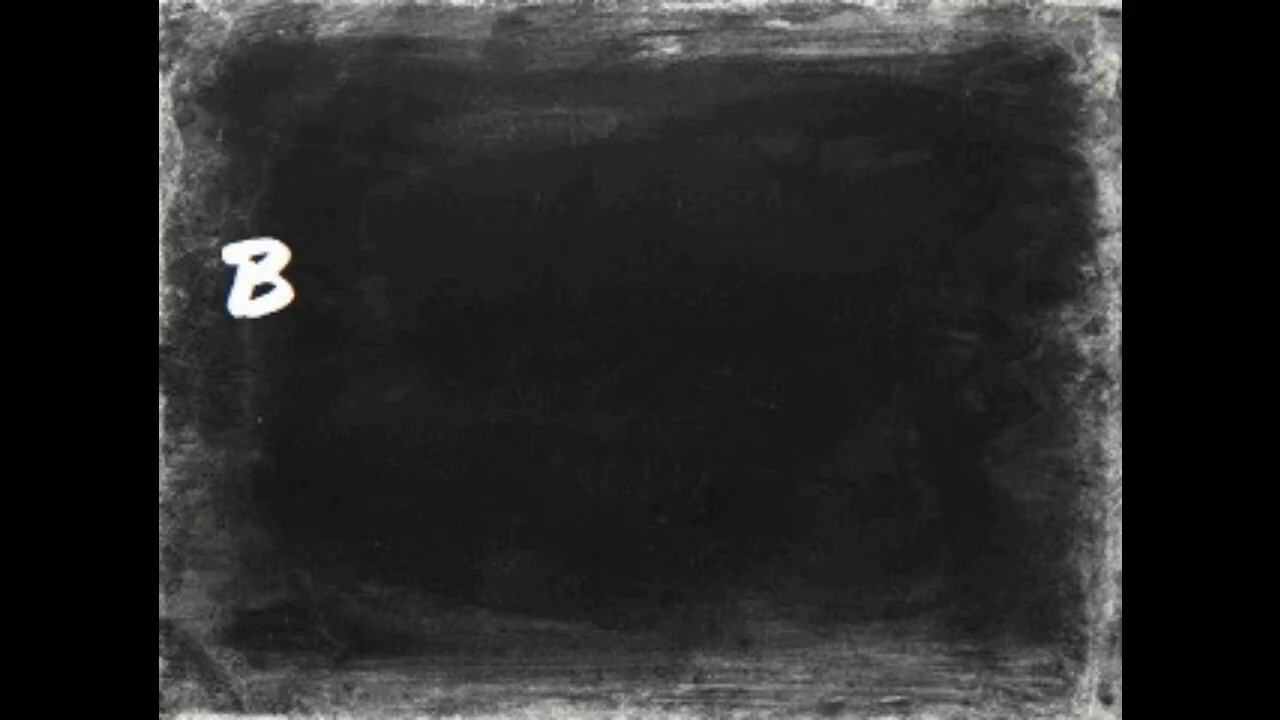
{"action": "type", "text": "usines"}
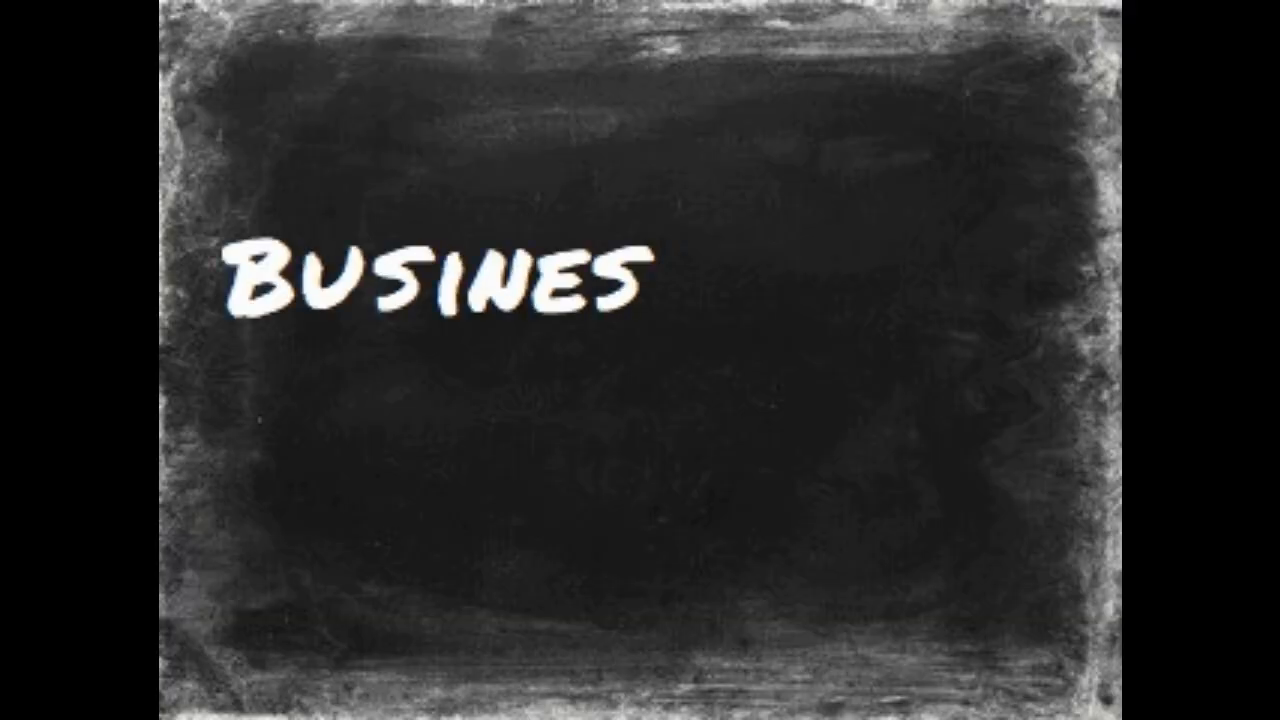